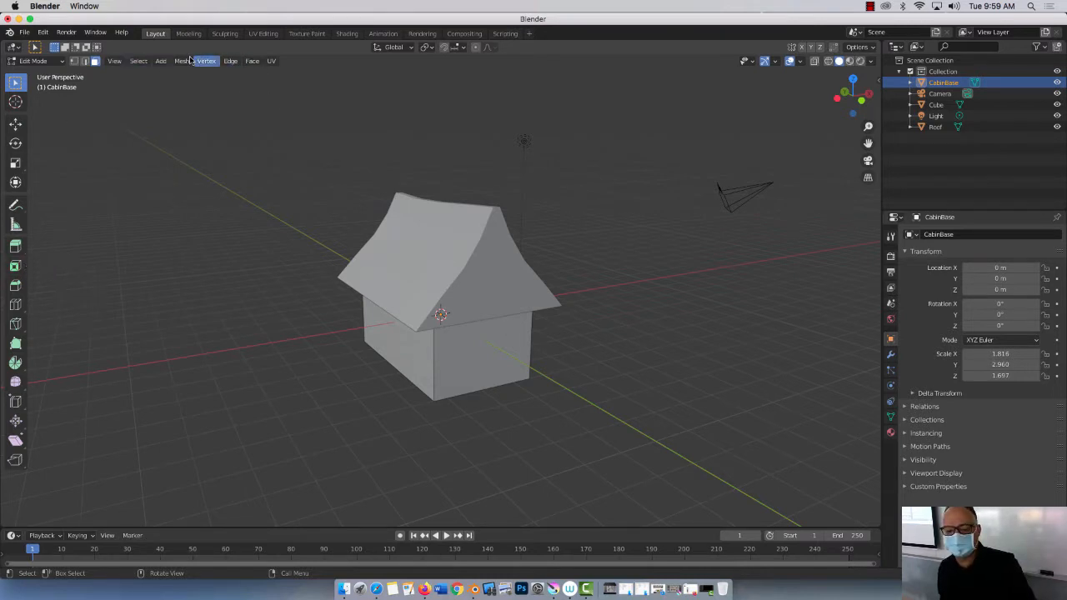
# Add a flat mesh plane beneath the cabin from the Add > Mesh choices
pyautogui.click(160, 60)
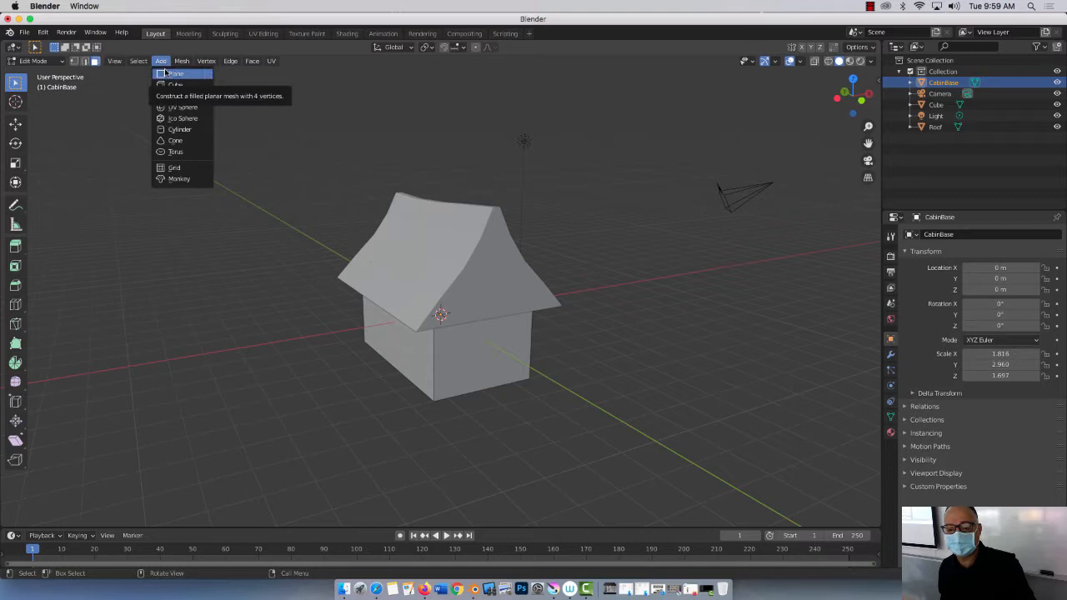
pyautogui.click(175, 73)
pyautogui.write('40 m')
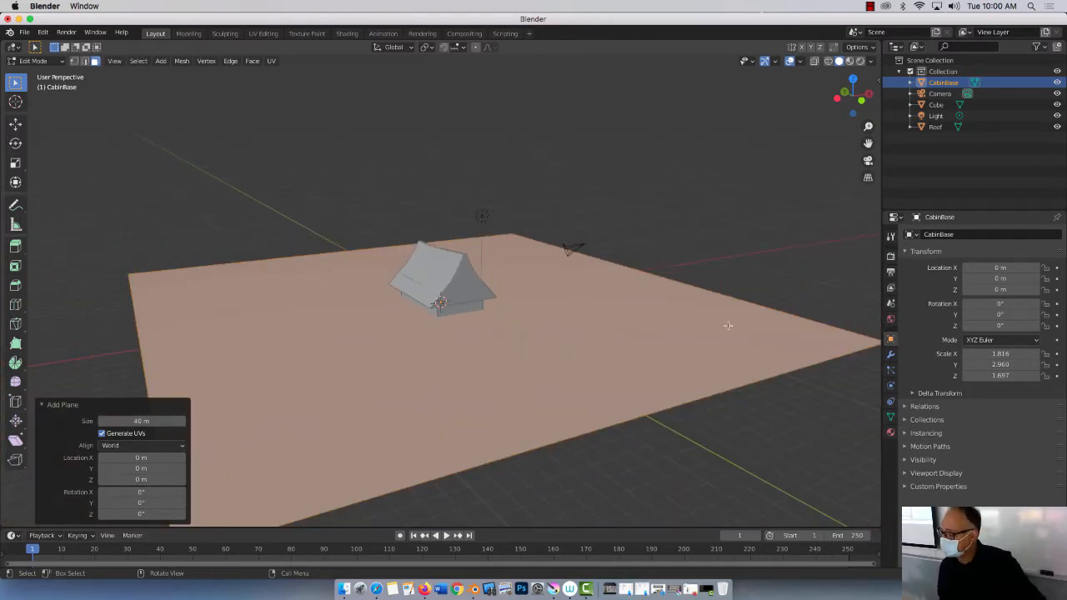
pyautogui.moveTo(775, 369)
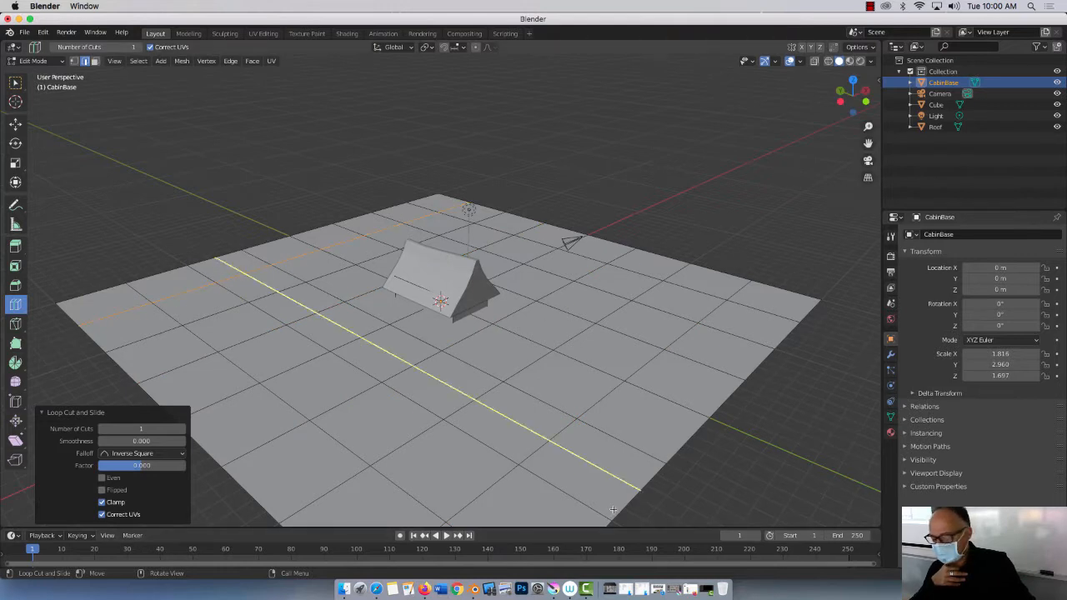
pyautogui.moveTo(475, 398)
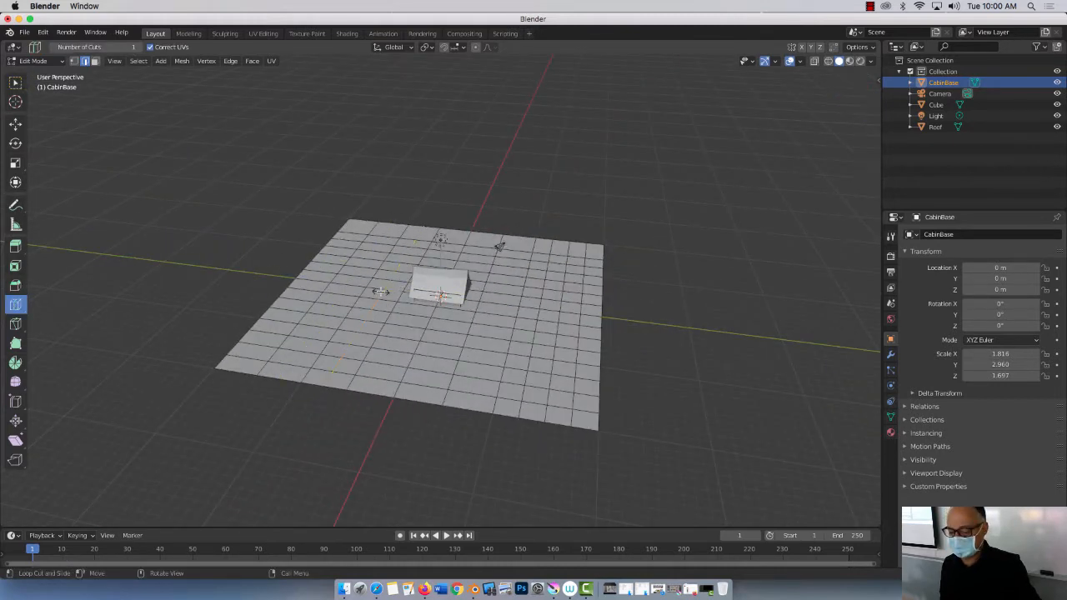
# Loop-cut the plane into a dense grid of small faces around the cabin
pyautogui.click(470, 325)
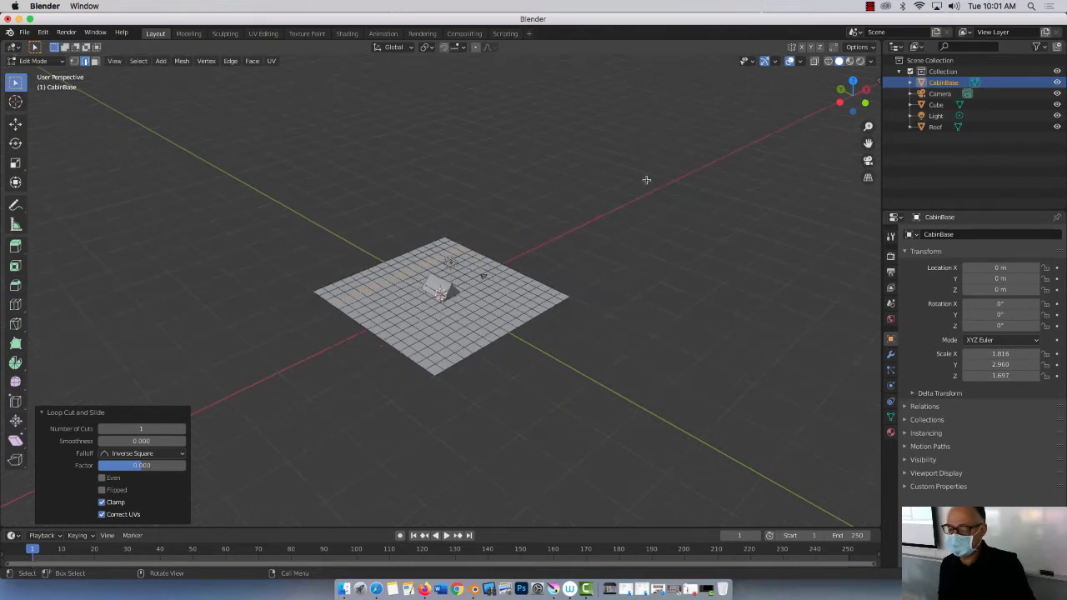
# Try Sculpt Mode on the plane, then return to Object Mode
pyautogui.click(37, 60)
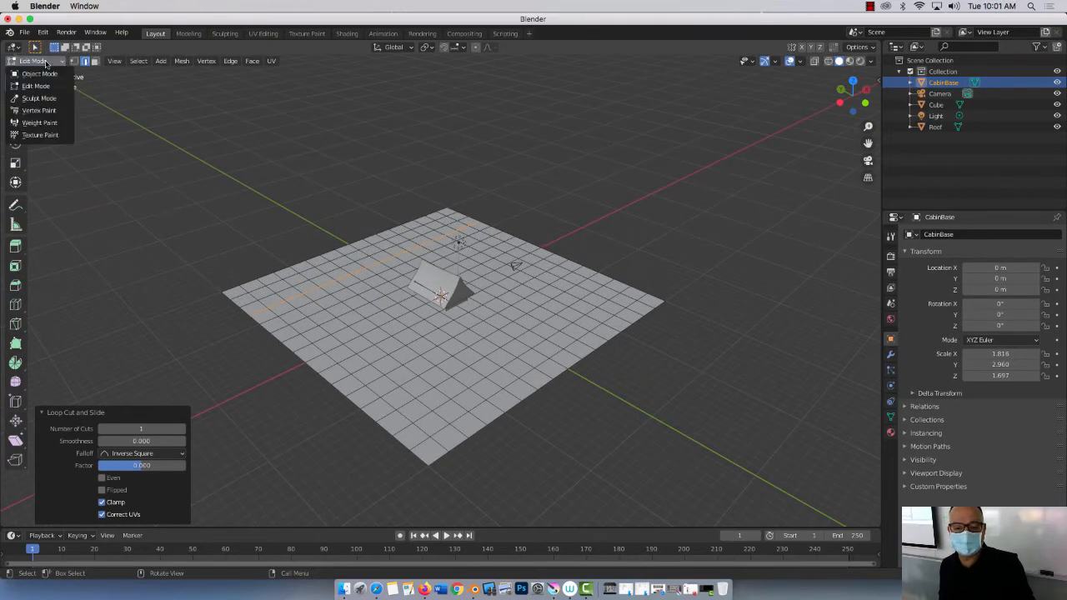
pyautogui.click(38, 97)
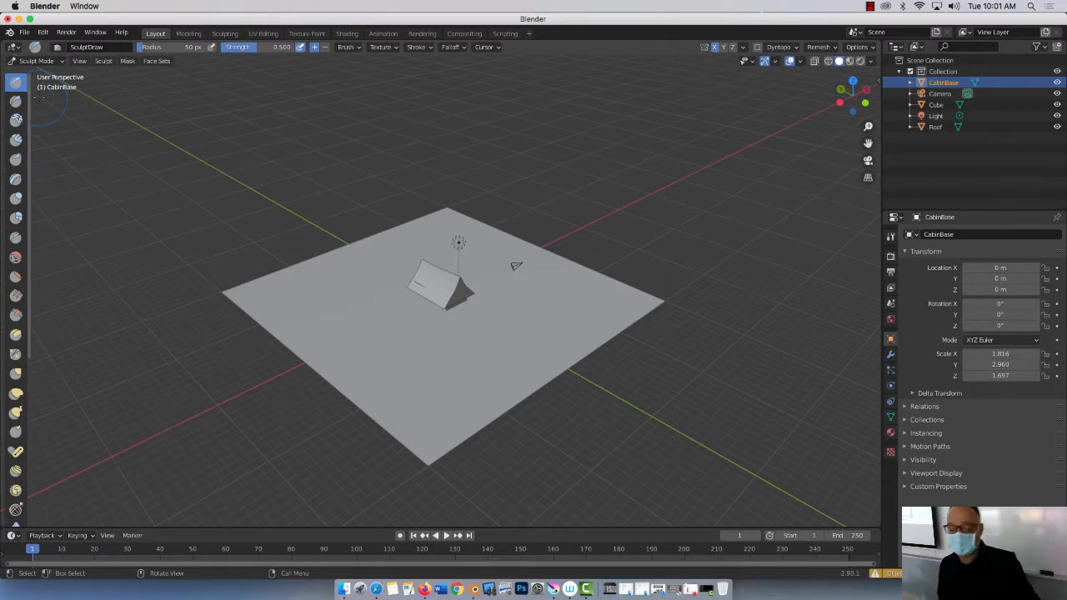
pyautogui.moveTo(266, 267)
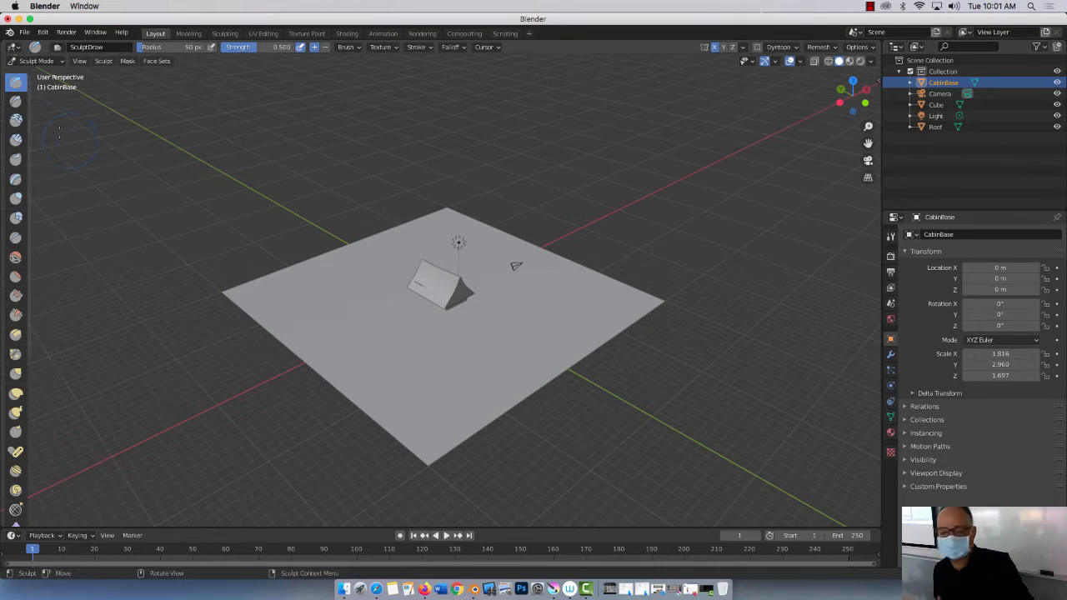
pyautogui.click(36, 60)
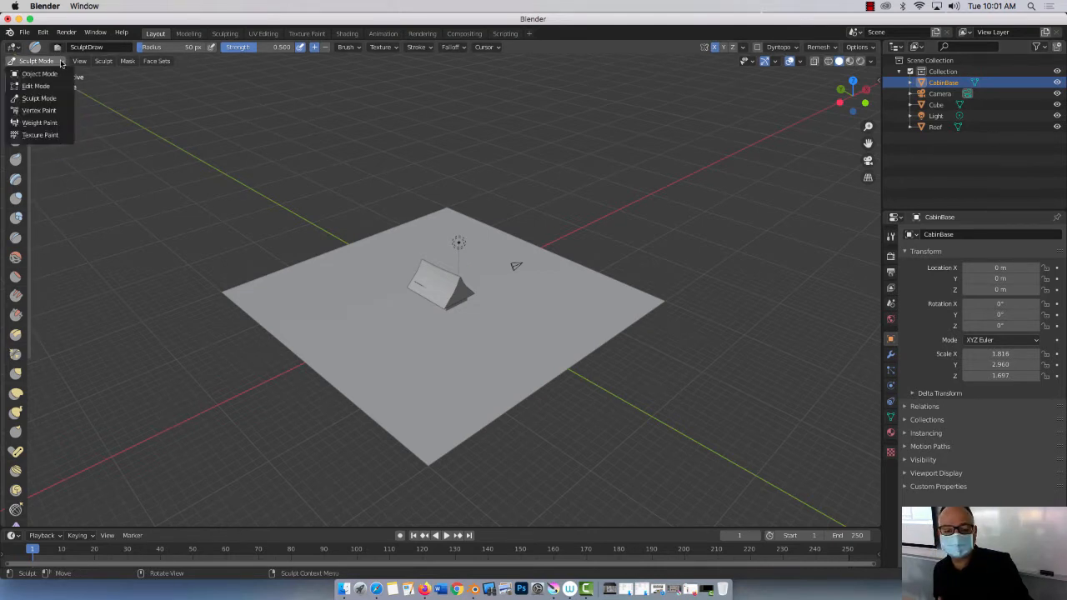
pyautogui.click(40, 73)
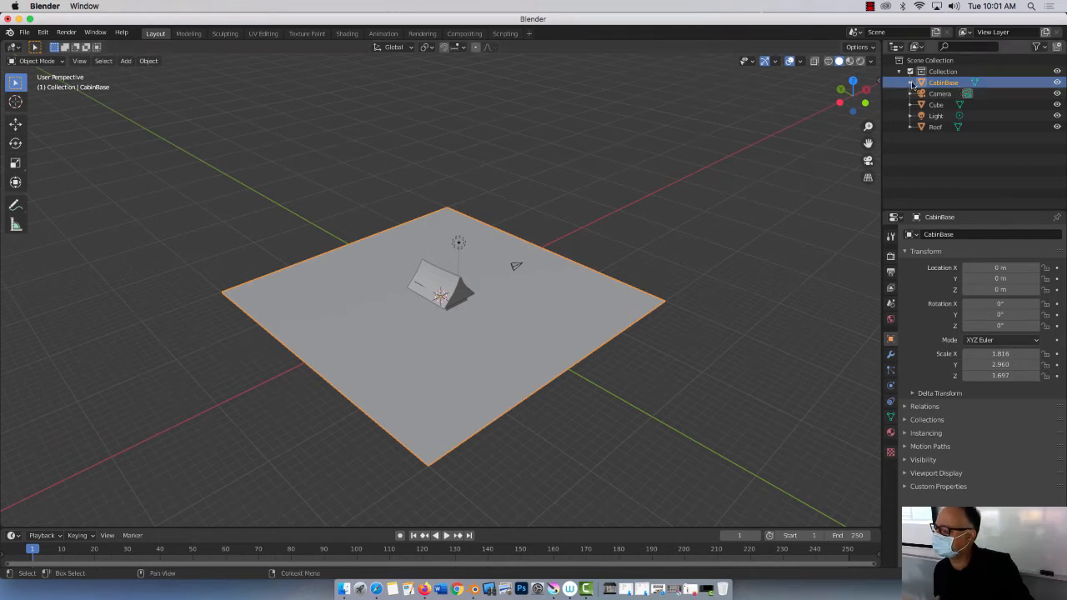
# Select the ground plane as its own object and switch it into Sculpt Mode
pyautogui.click(911, 83)
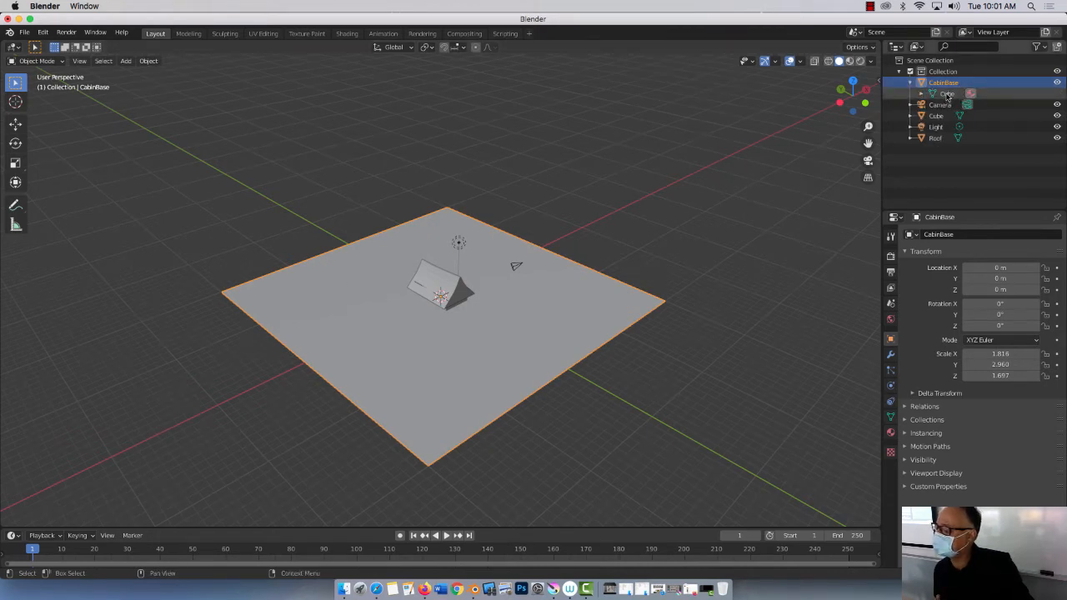
pyautogui.click(937, 94)
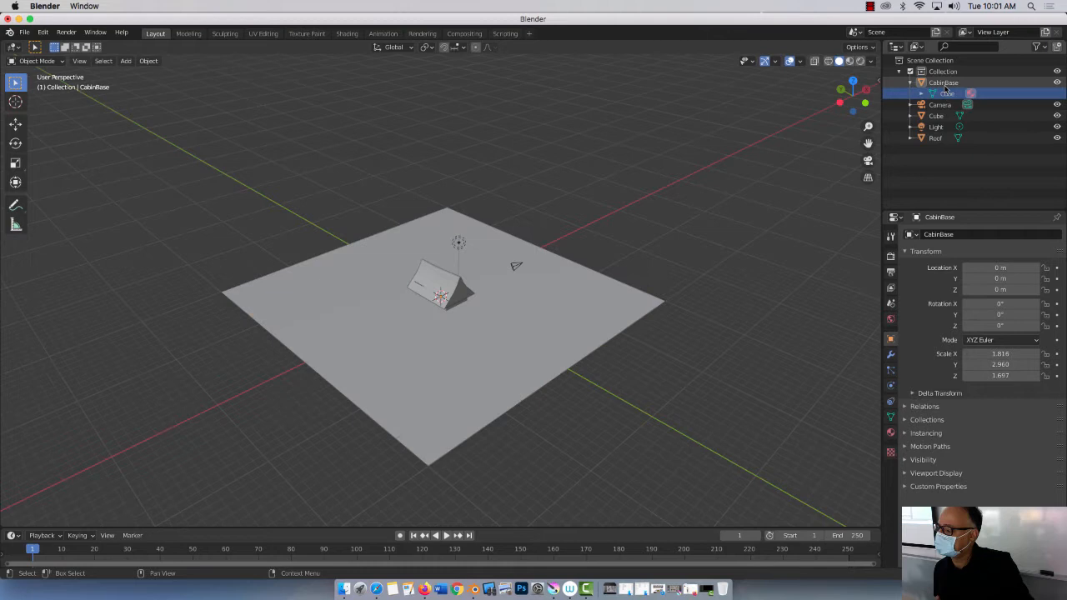
pyautogui.click(310, 290)
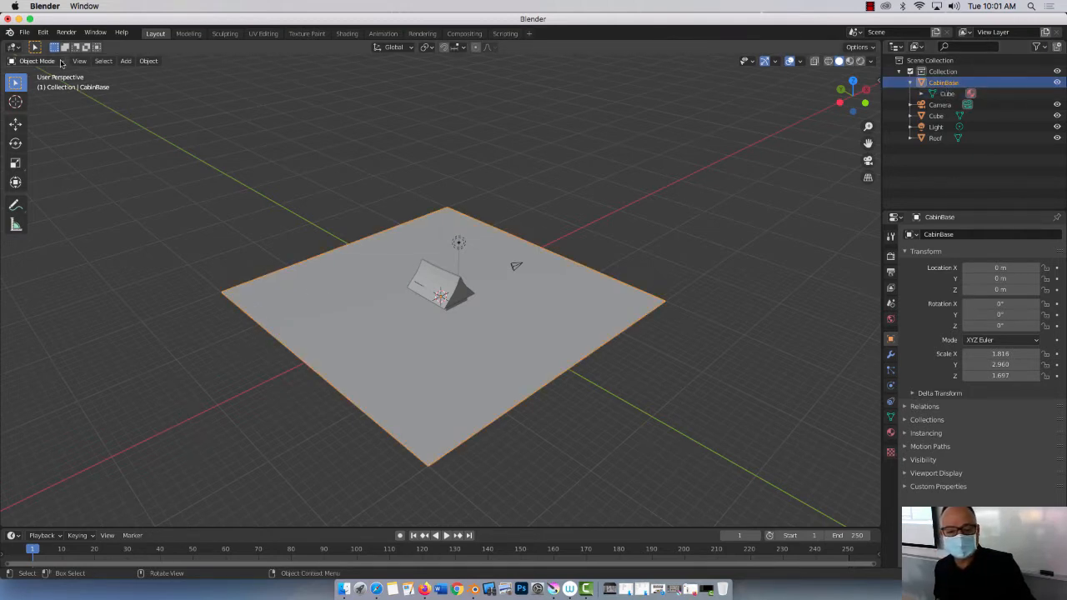
pyautogui.click(37, 60)
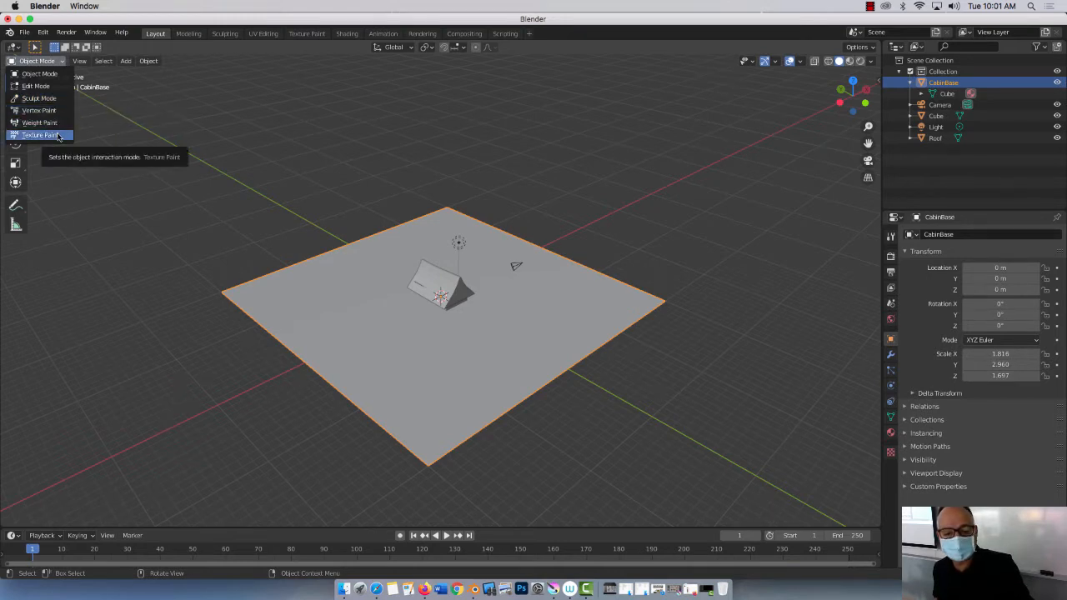
pyautogui.moveTo(38, 97)
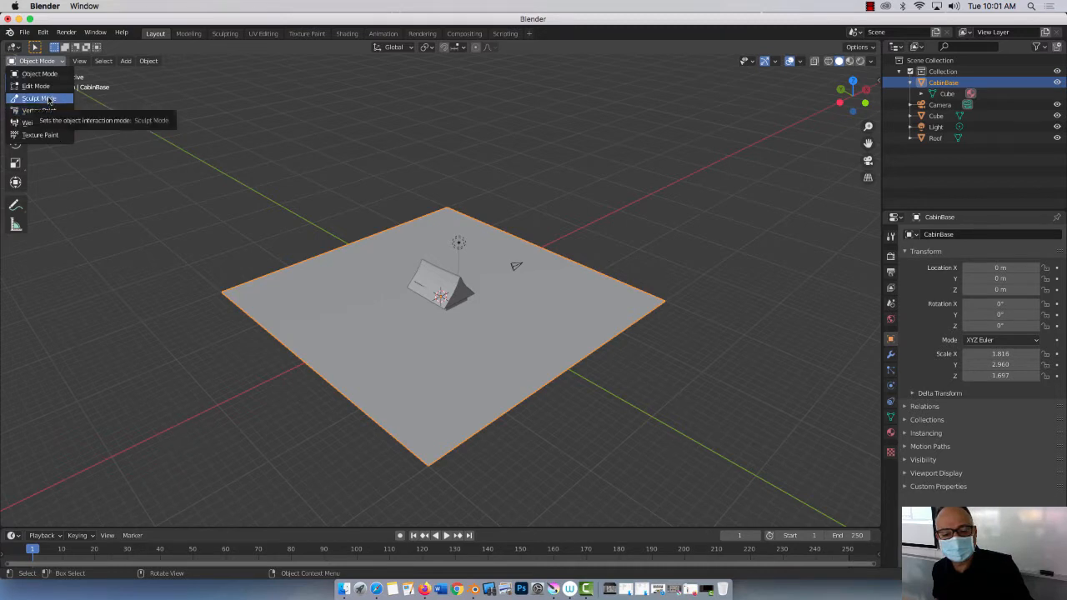
pyautogui.click(38, 98)
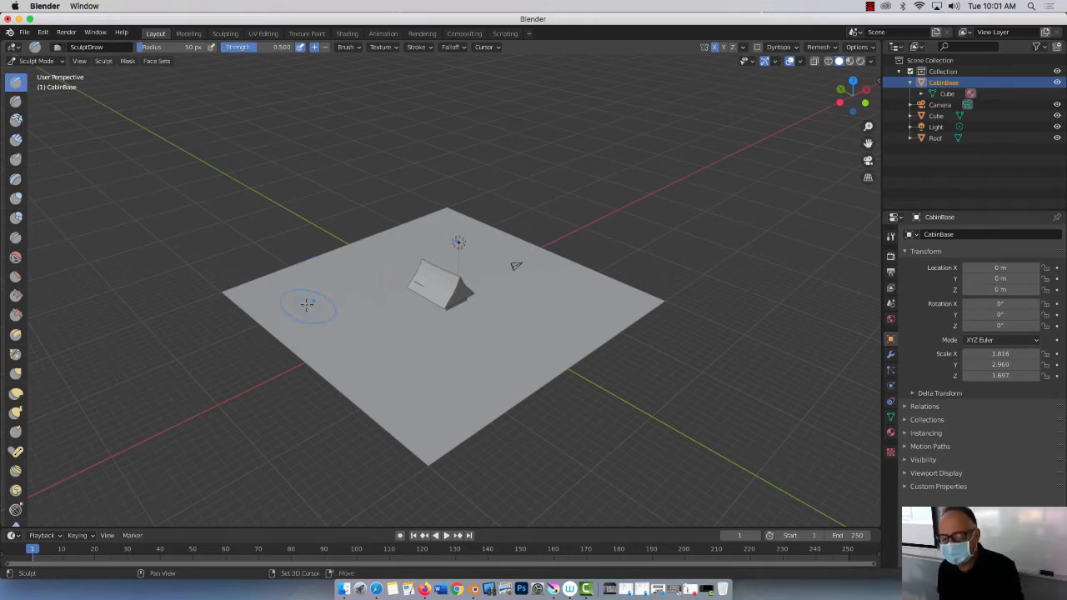
# Brush three gentle bumps into the ground plane, on the left and near the cabin
pyautogui.moveTo(309, 304); pyautogui.dragTo(433, 320)
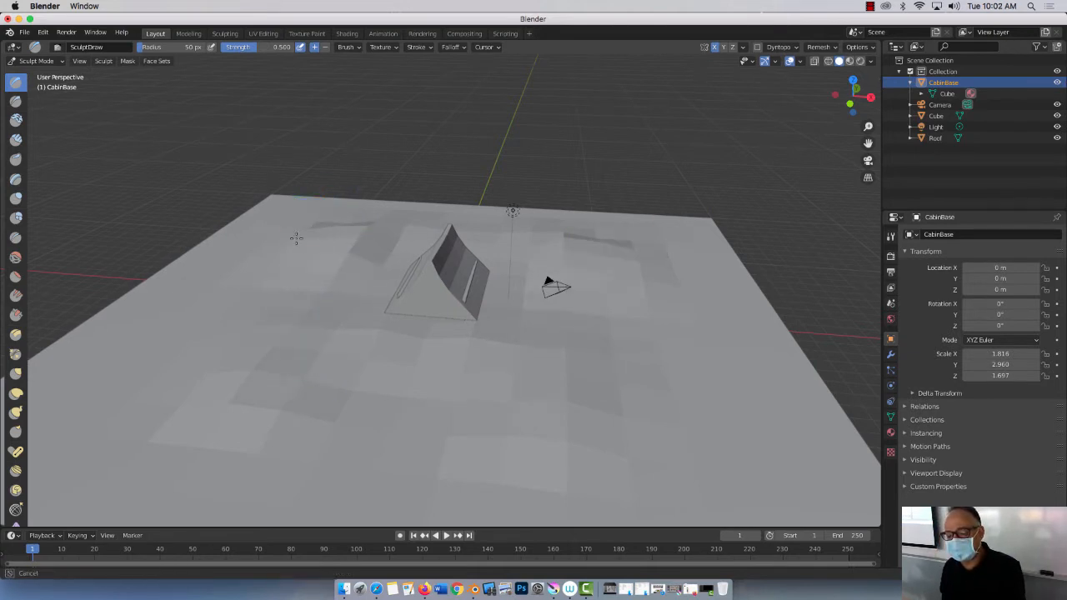
pyautogui.moveTo(250, 46); pyautogui.dragTo(283, 46)
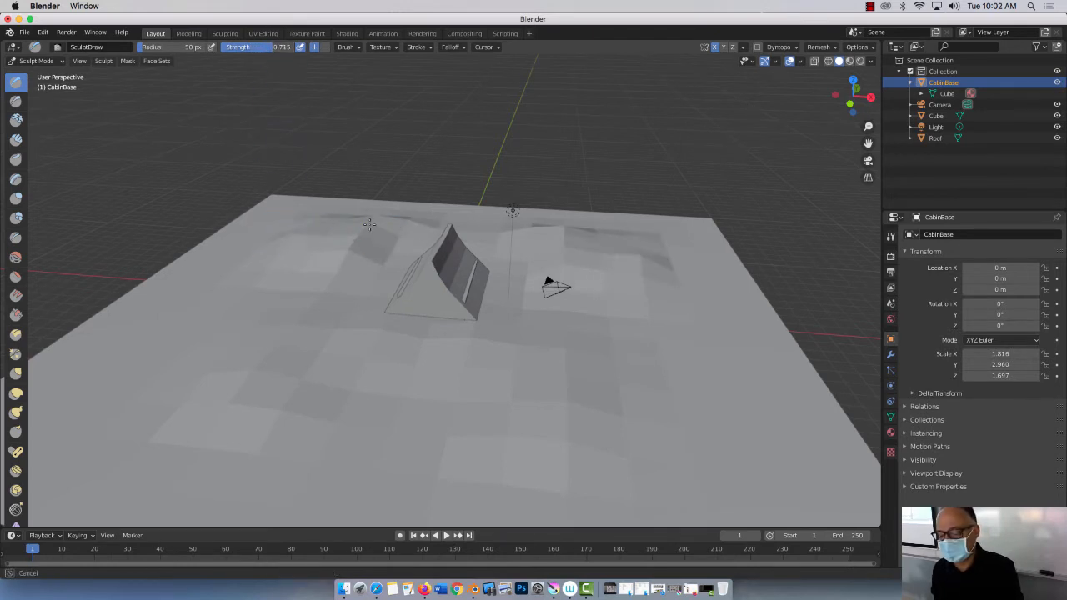
pyautogui.moveTo(370, 224); pyautogui.dragTo(317, 215)
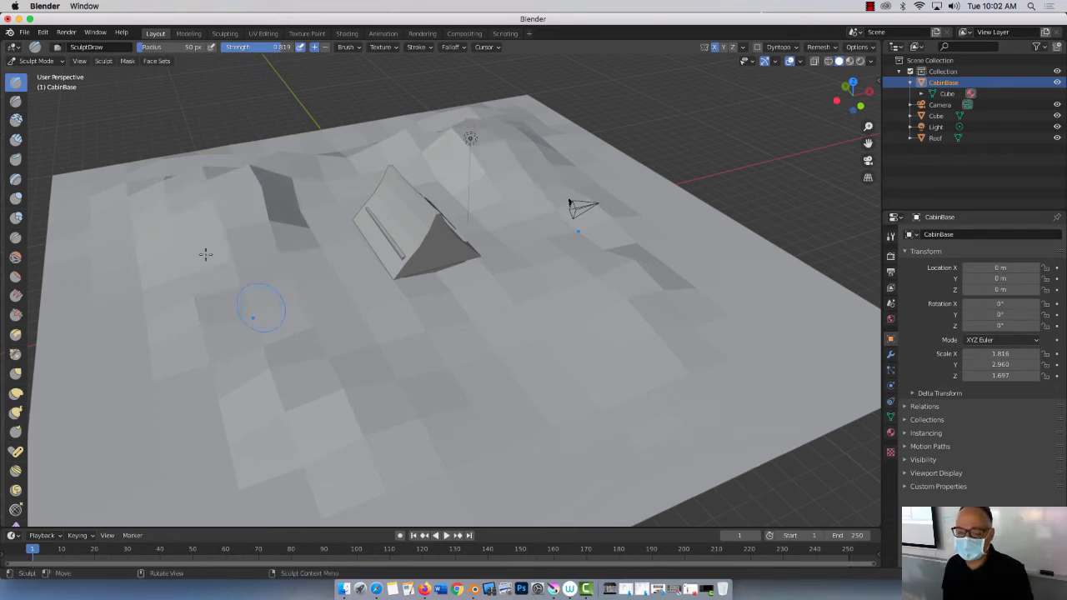
pyautogui.moveTo(125, 408)
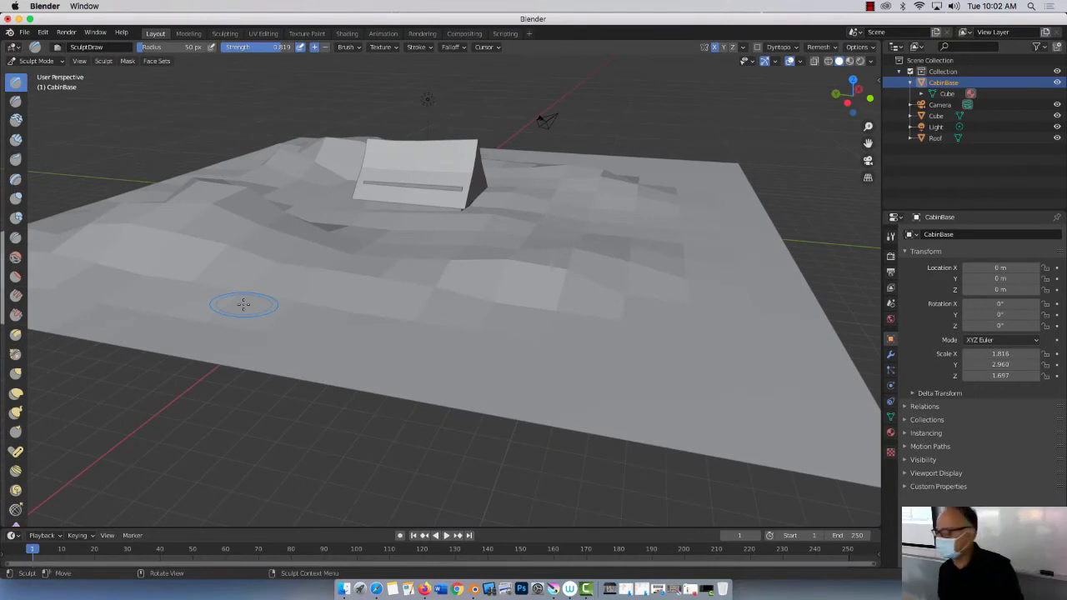
# Attach a Multiresolution modifier to the ground plane from the Add Modifier list
pyautogui.click(925, 233)
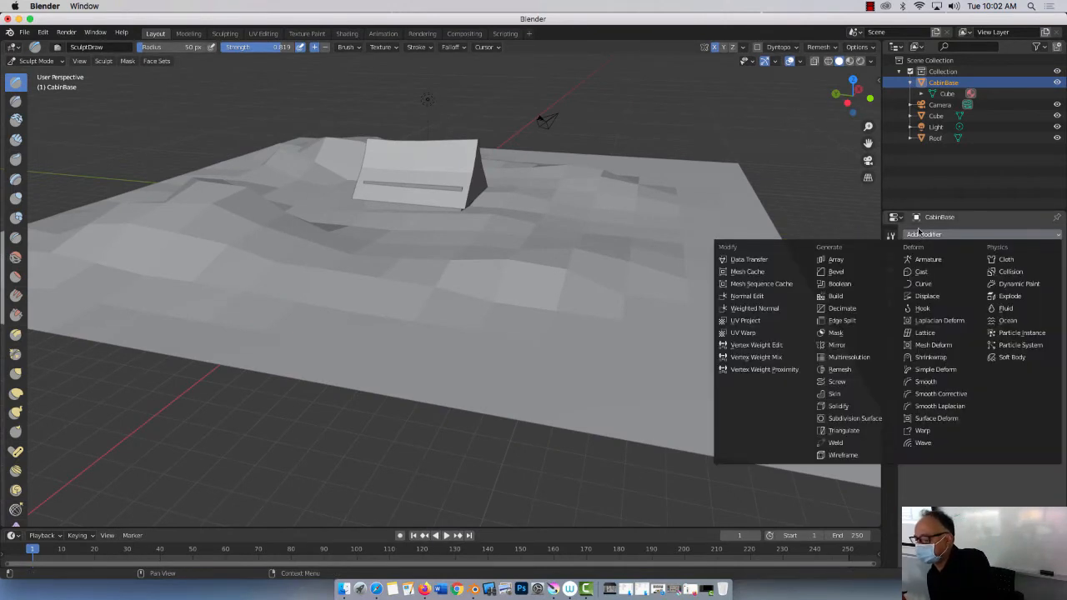
pyautogui.moveTo(842, 455)
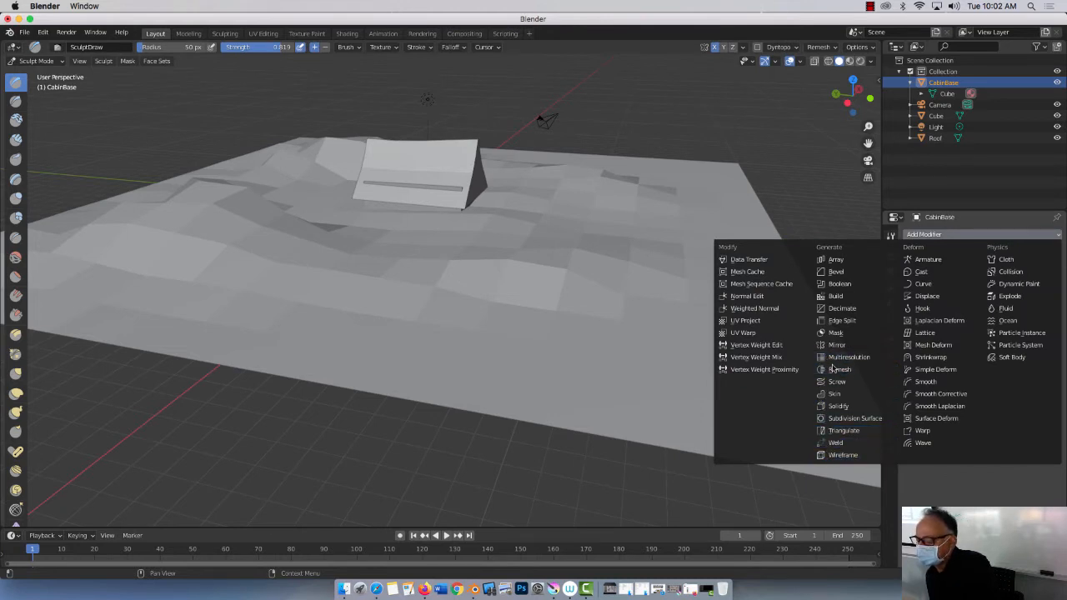
pyautogui.moveTo(834, 394)
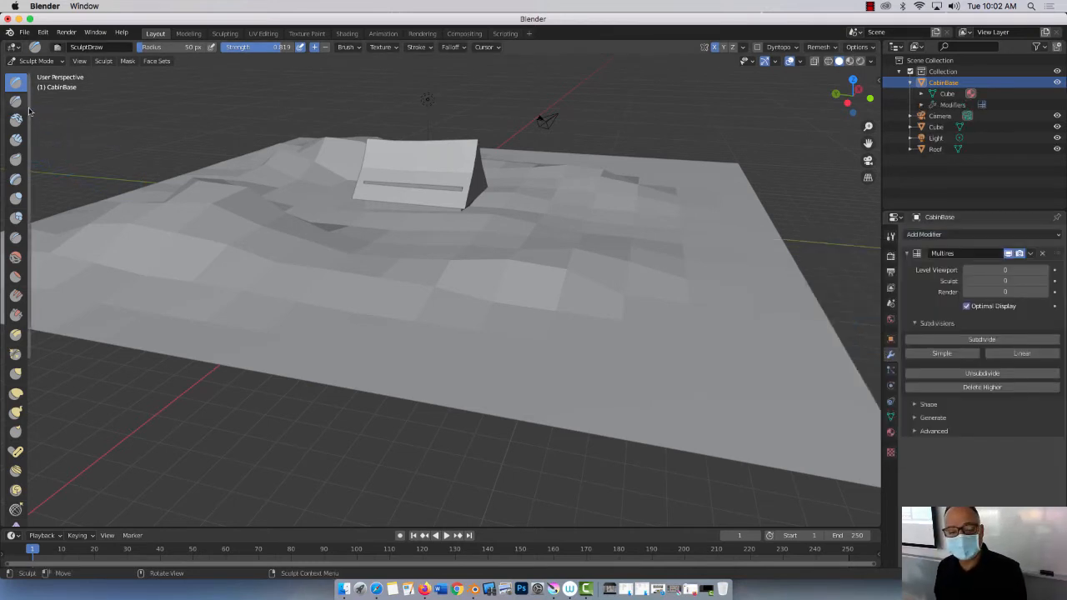
pyautogui.click(37, 60)
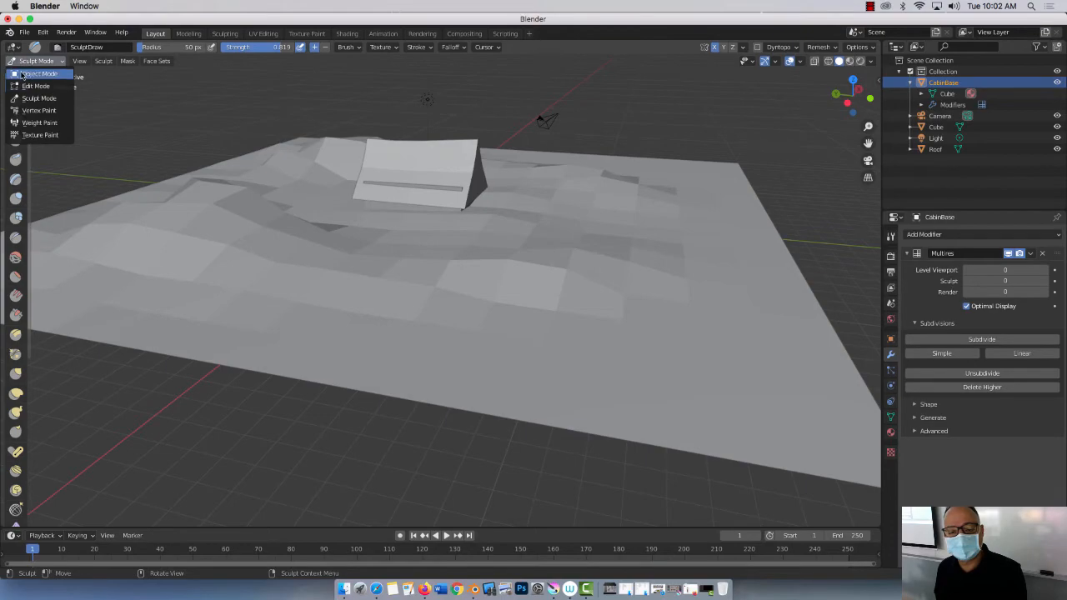
# In Edit Mode, select left-side vertices and pull them up into a tall mound
pyautogui.click(40, 73)
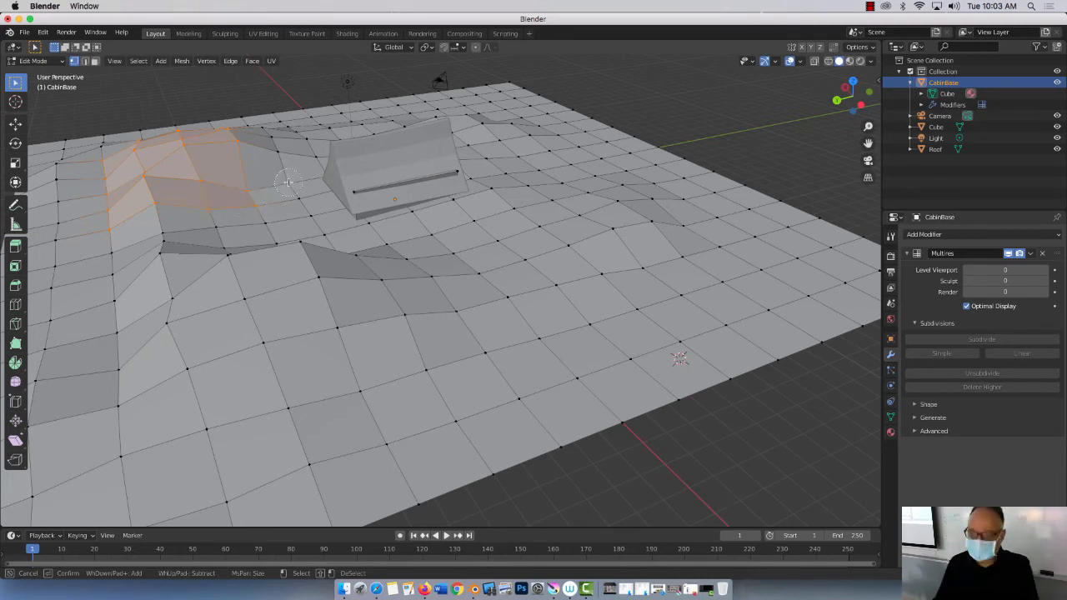
pyautogui.moveTo(240, 177)
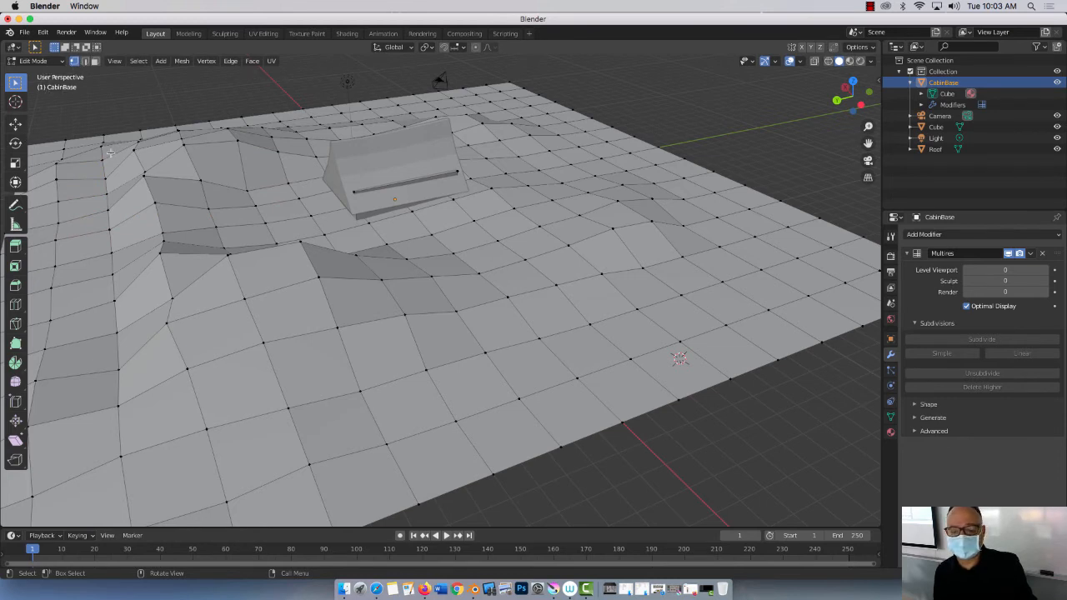
pyautogui.click(150, 200)
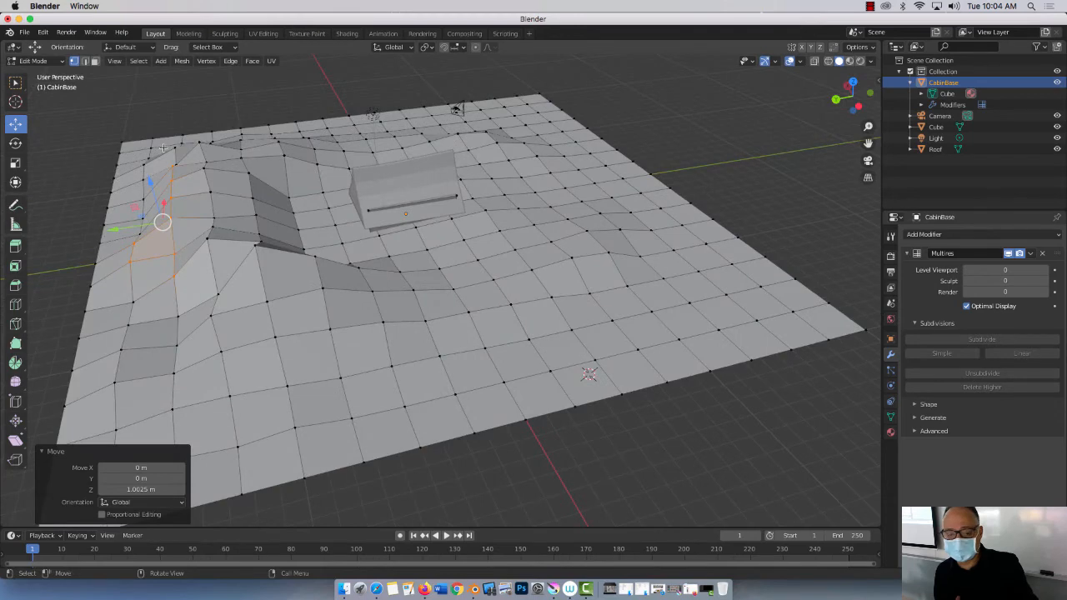
pyautogui.moveTo(164, 220); pyautogui.dragTo(209, 170)
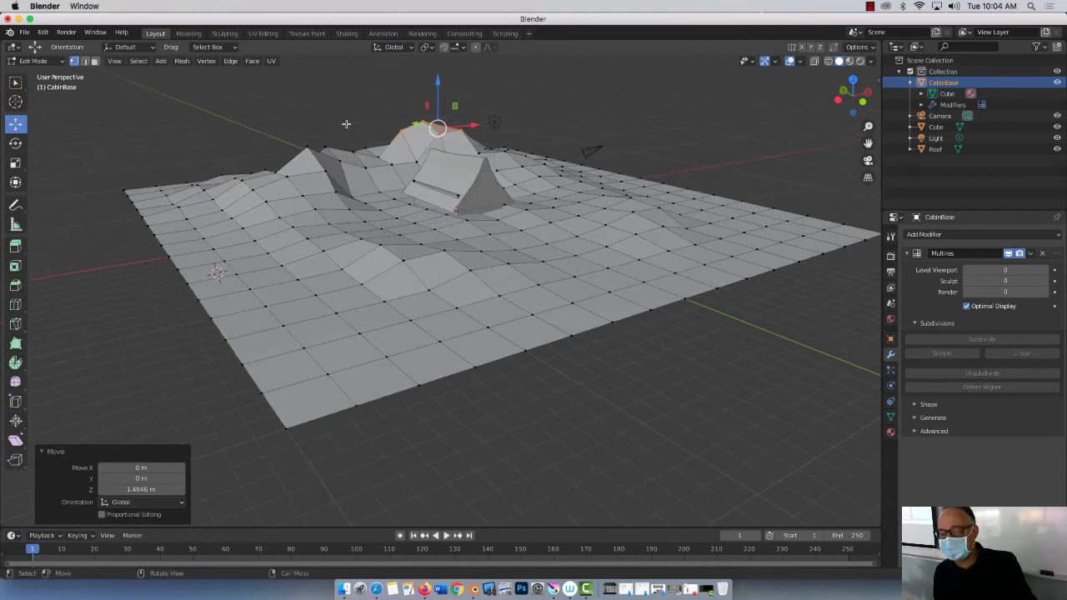
pyautogui.press('g')
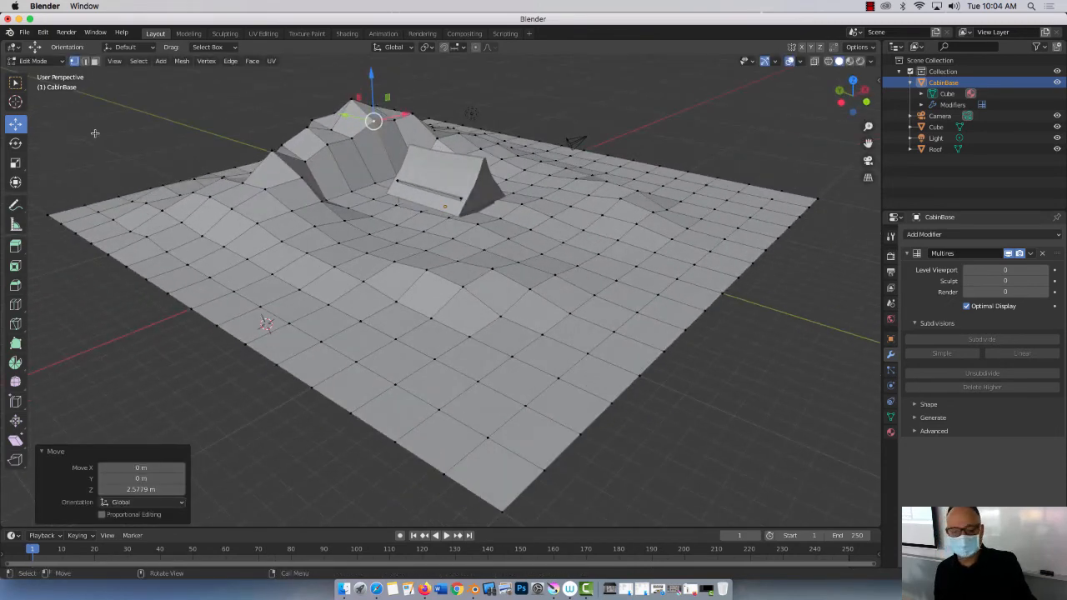
pyautogui.moveTo(166, 117)
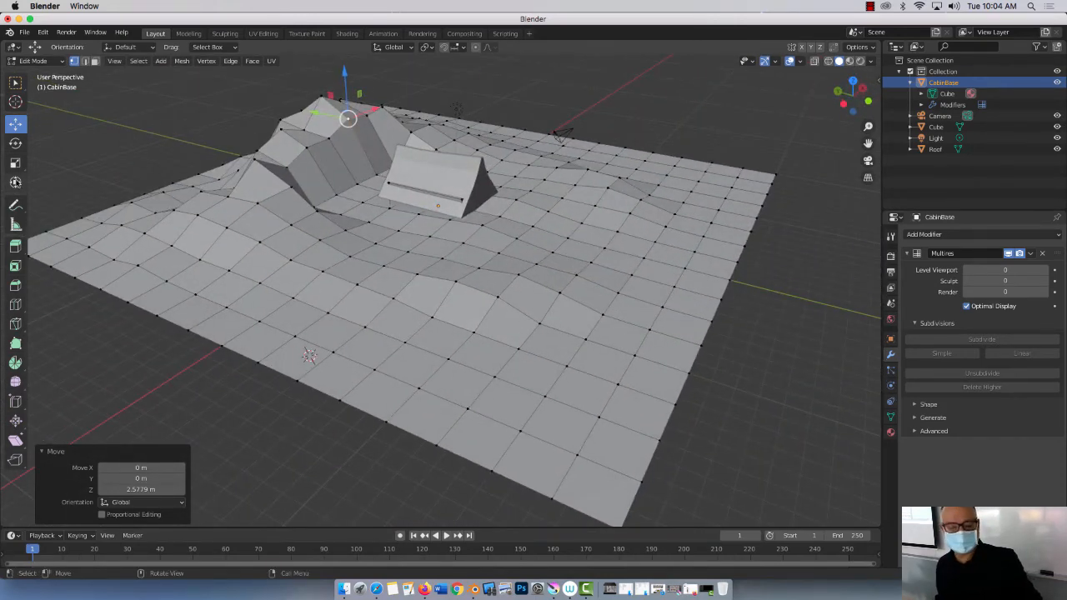
# Return the terrain to Sculpt Mode
pyautogui.click(35, 60)
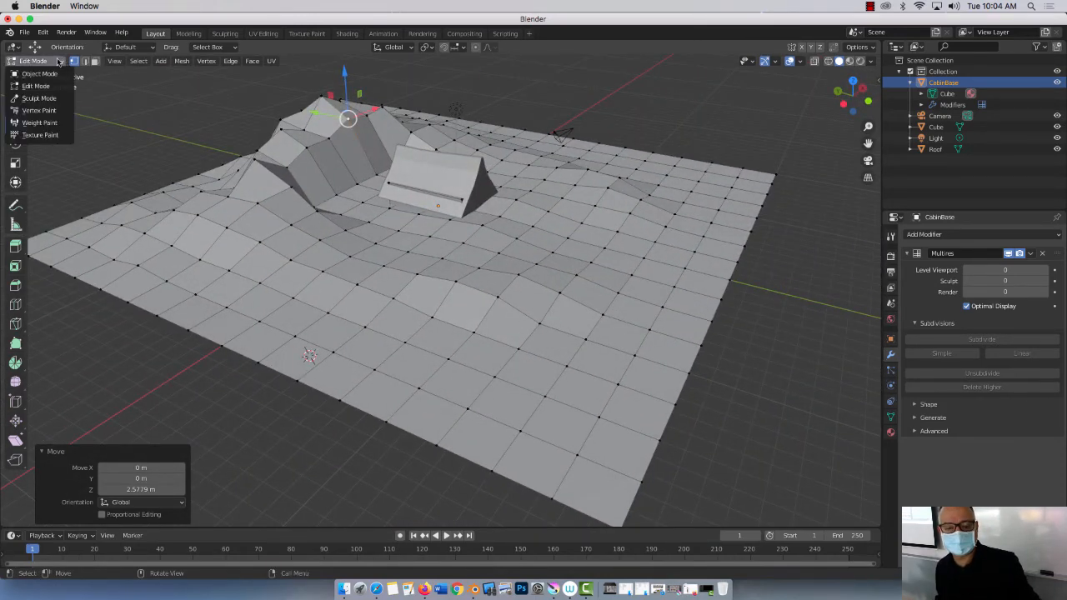
pyautogui.click(40, 97)
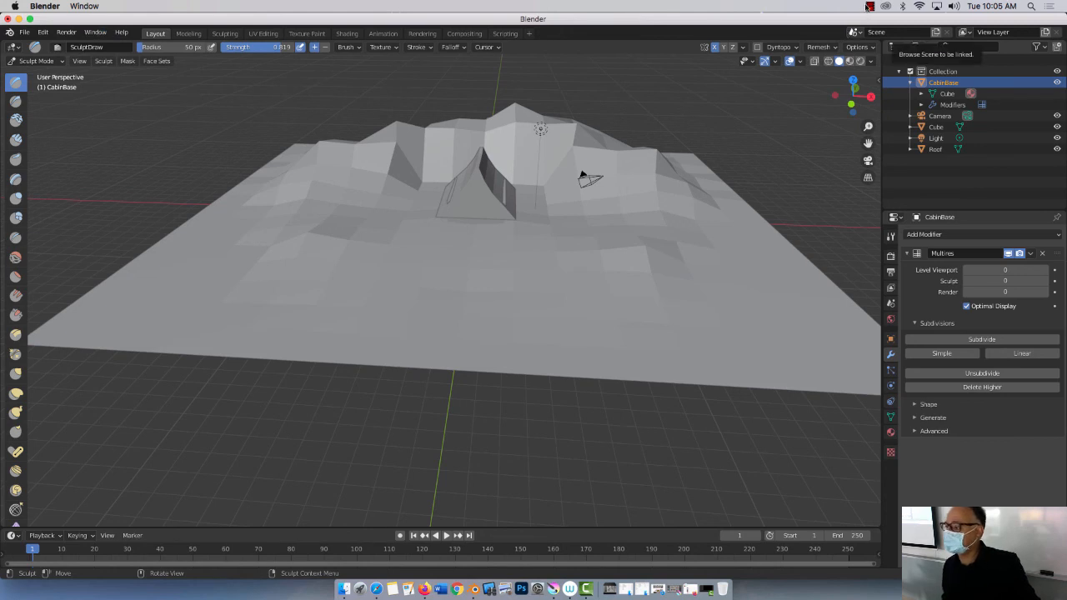
# Adjust a control in the top header while viewing the hill terrain
pyautogui.click(870, 6)
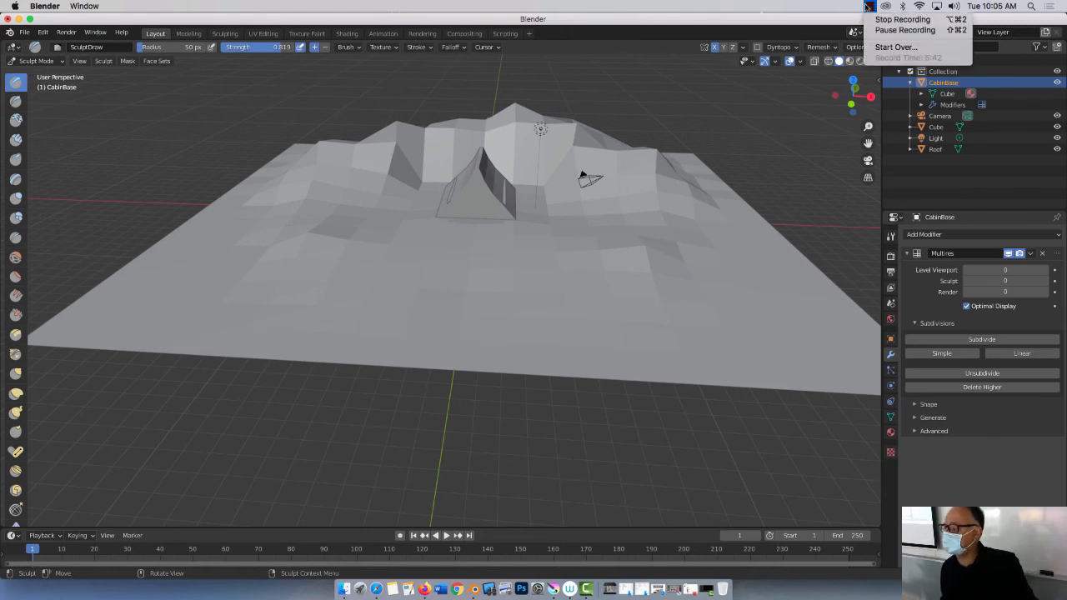